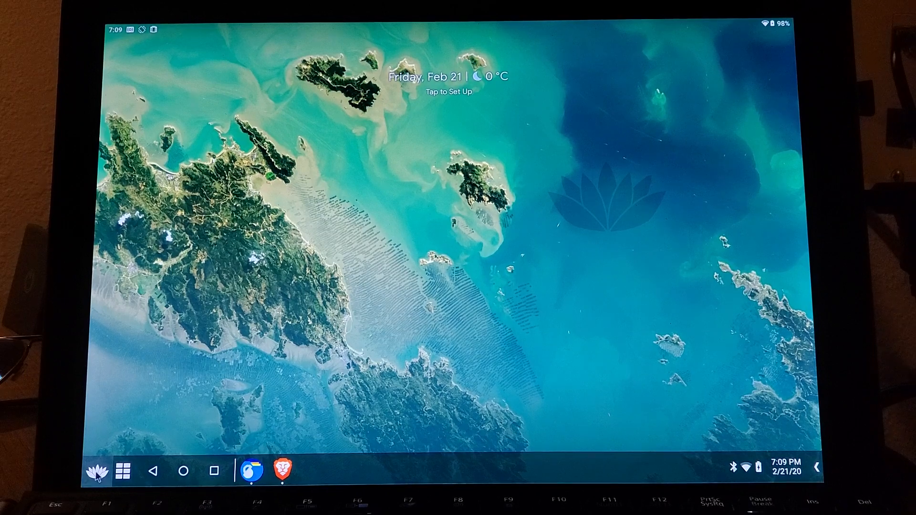
# - Open the Bliss OS app drawer from the taskbar lotus button
pyautogui.click(123, 470)
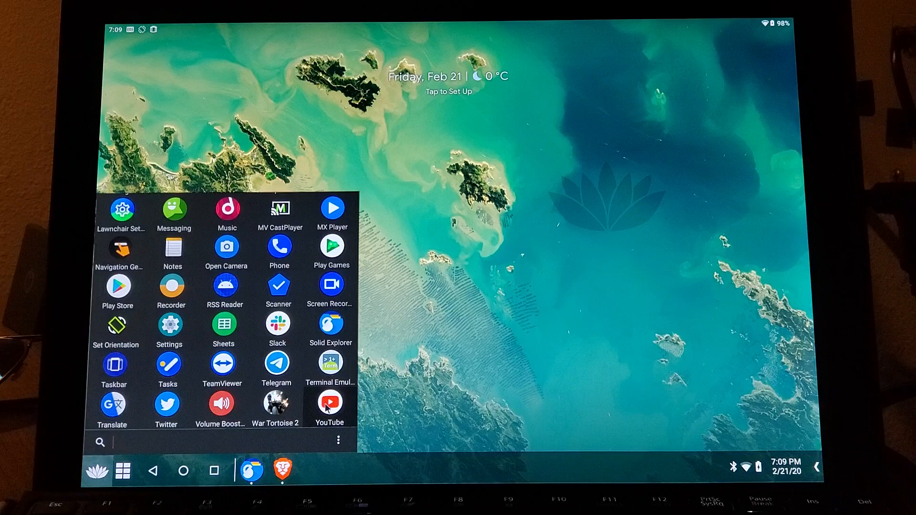
# - Launch YouTube in a floating window, minimize Solid Explorer, and start a video
pyautogui.click(329, 404)
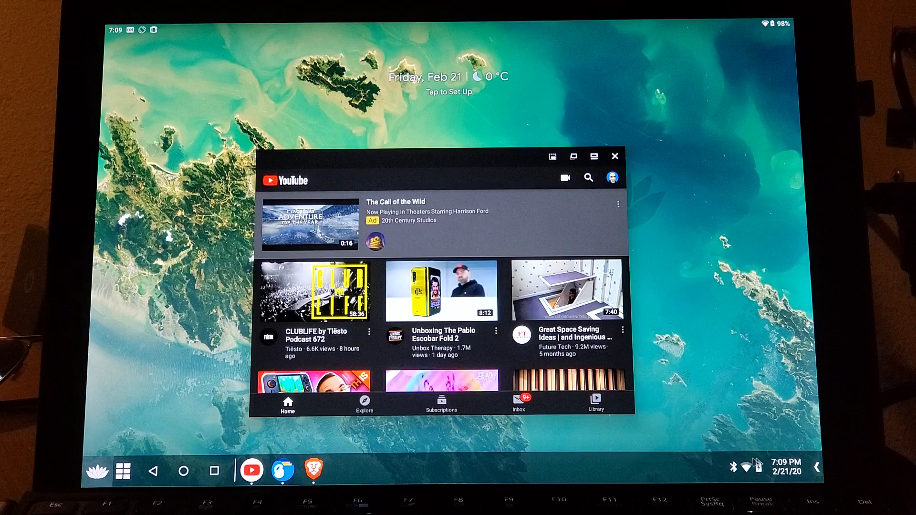
pyautogui.moveTo(541, 171)
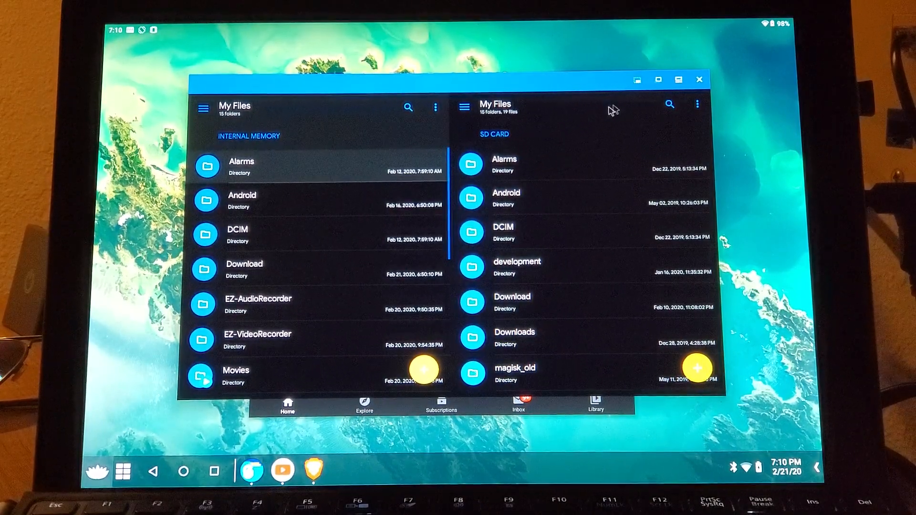
pyautogui.click(699, 79)
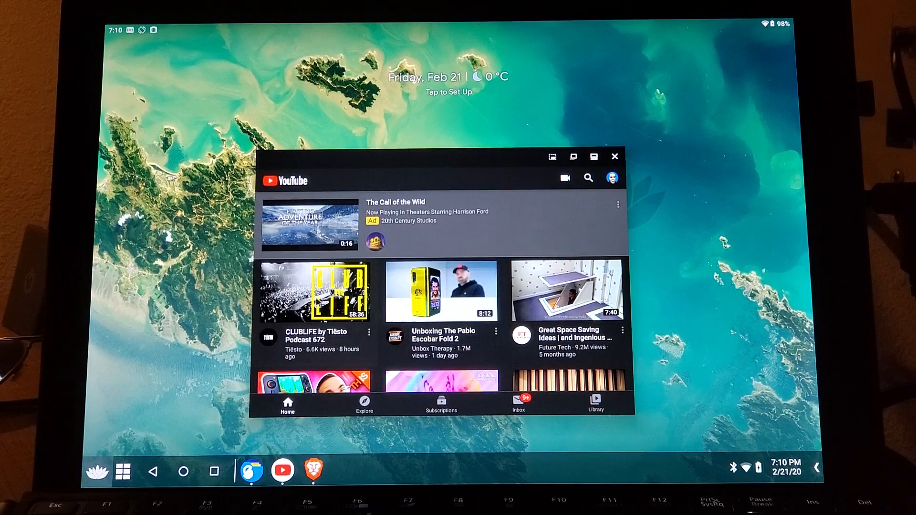
pyautogui.click(310, 225)
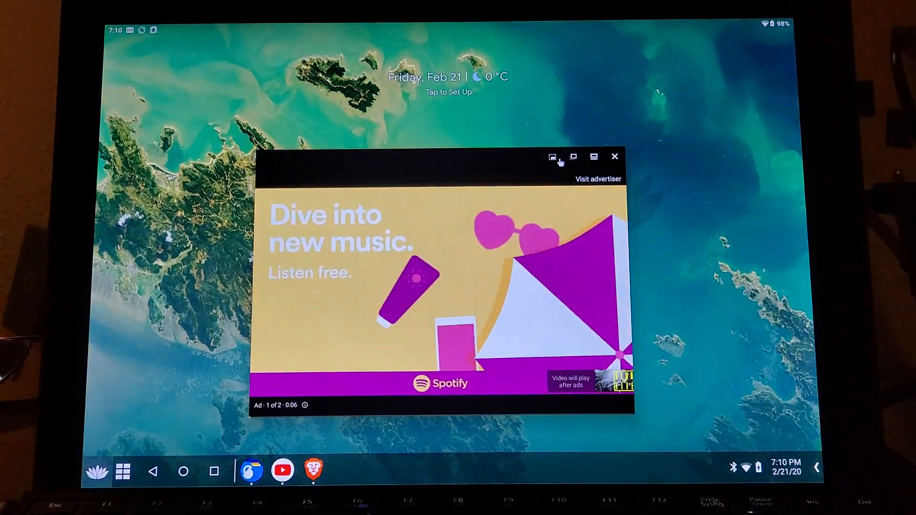
# - Send the YouTube video to picture-in-picture via the title bar, then close the mini player
pyautogui.click(614, 157)
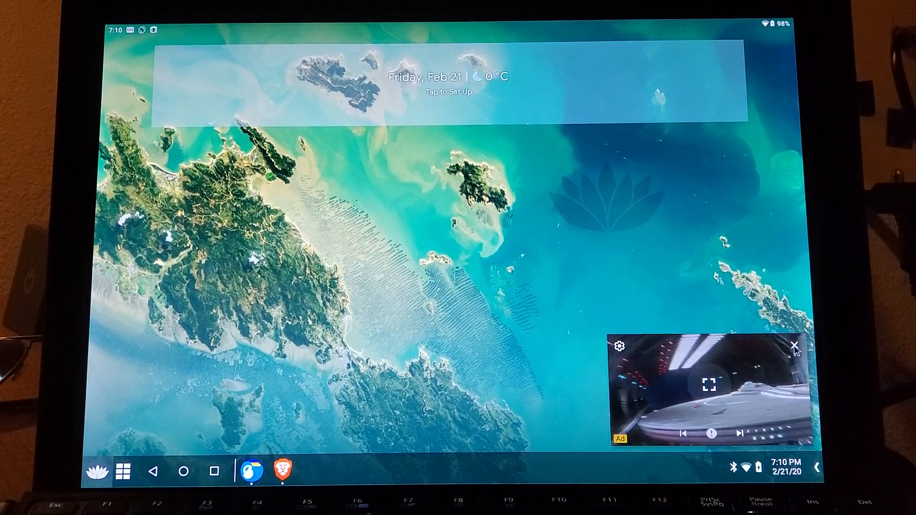
pyautogui.click(795, 347)
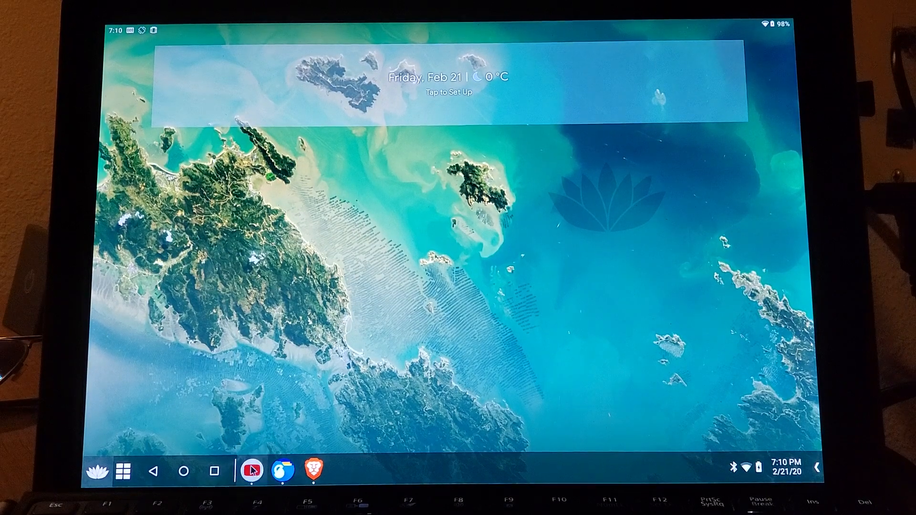
# - Restore the YouTube freeform window from its taskbar icon
pyautogui.click(252, 469)
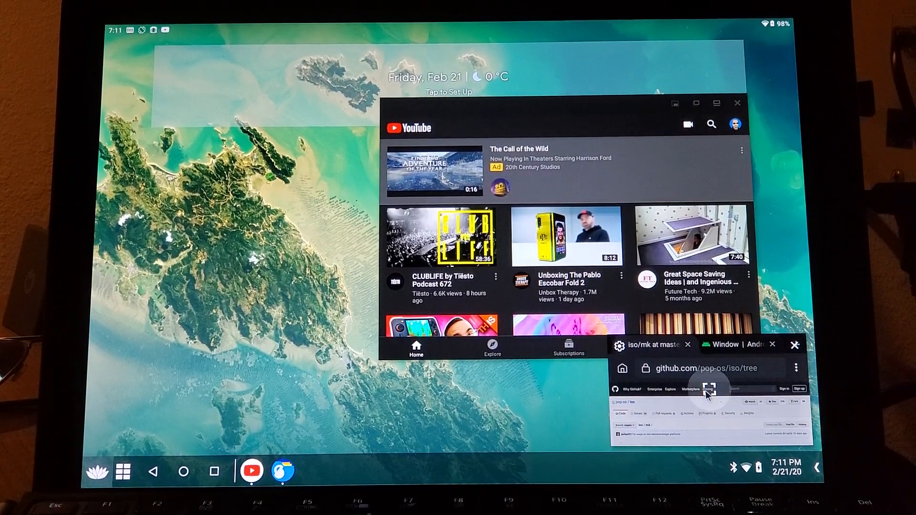
# - Expand the Brave GitHub mini window to full size and close the Pixel Launcher crash dialog
pyautogui.click(710, 389)
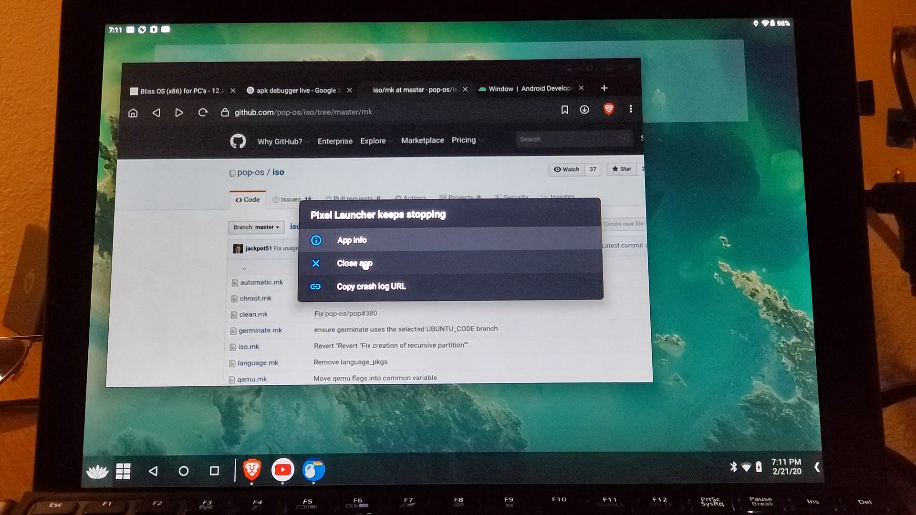
pyautogui.click(354, 263)
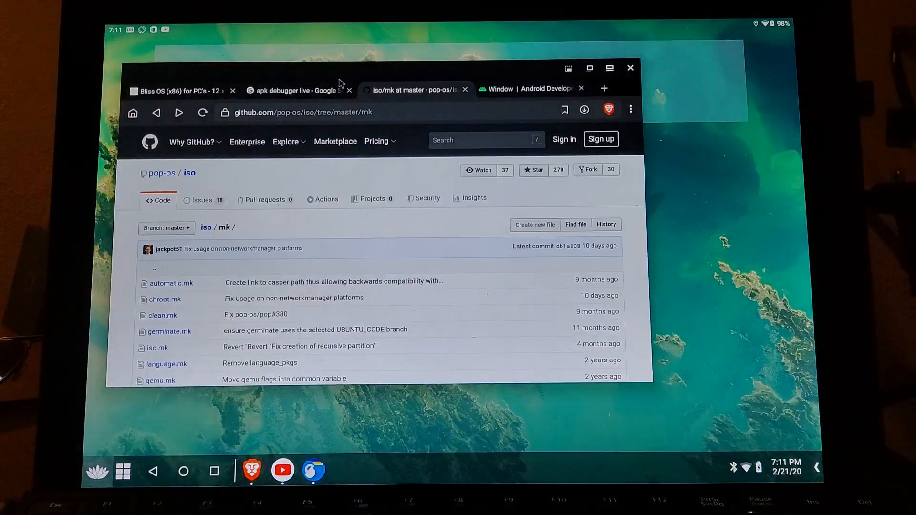